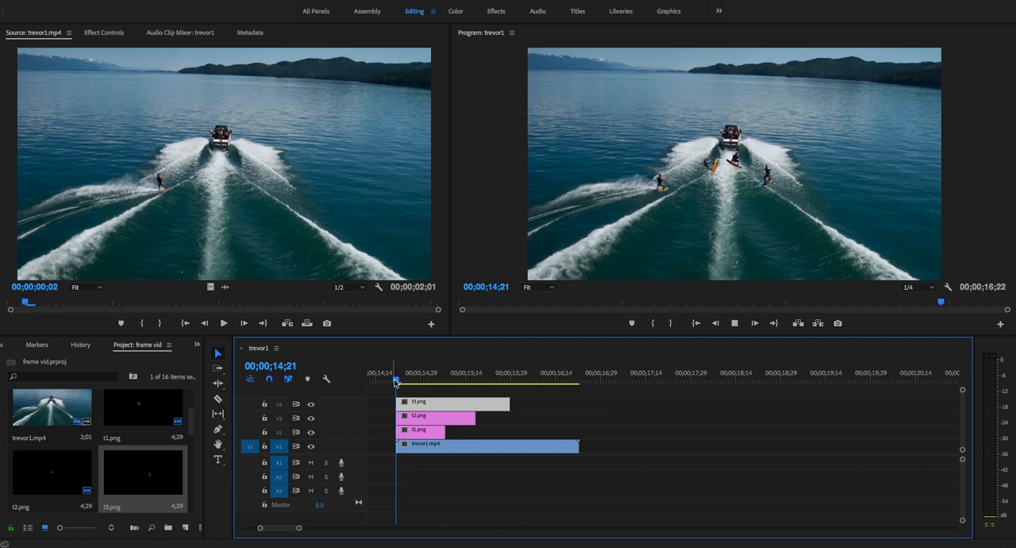
- Clear the t1–t3 rider overlays so only trevor1.mp4 remains on V1
left_click(569, 382)
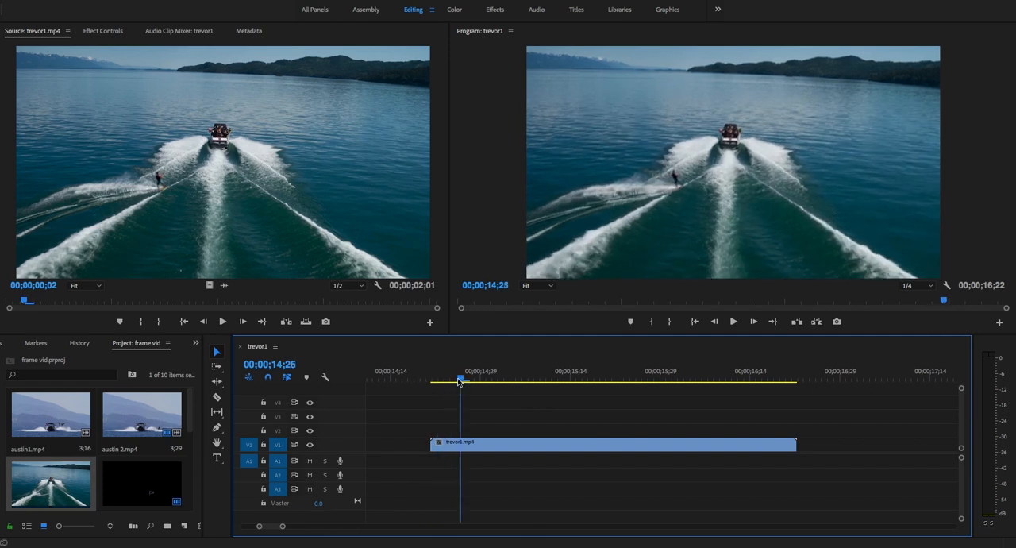
- Export still frames of the rider at 00;00;15;07, 15;17 and 15;29
left_click(529, 381)
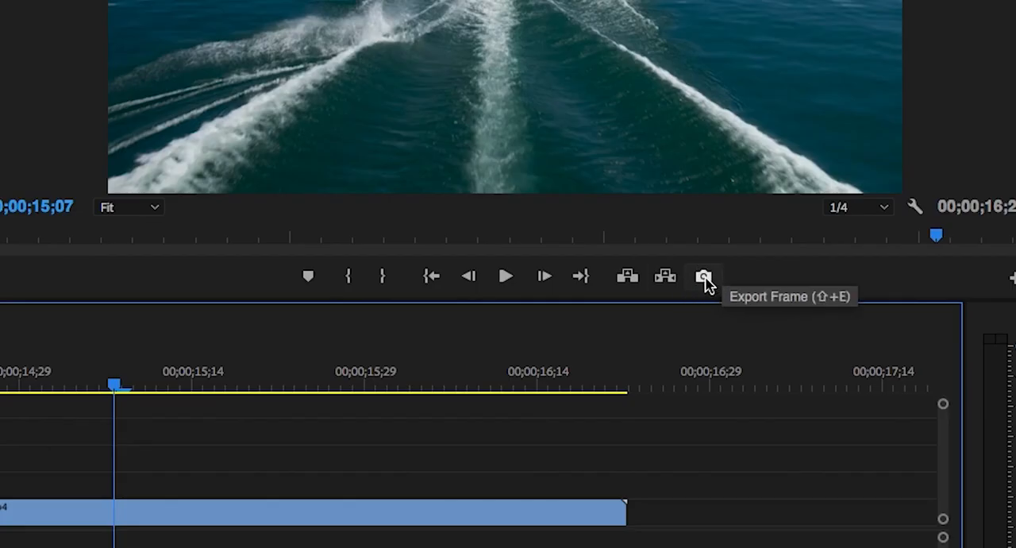
left_click(703, 276)
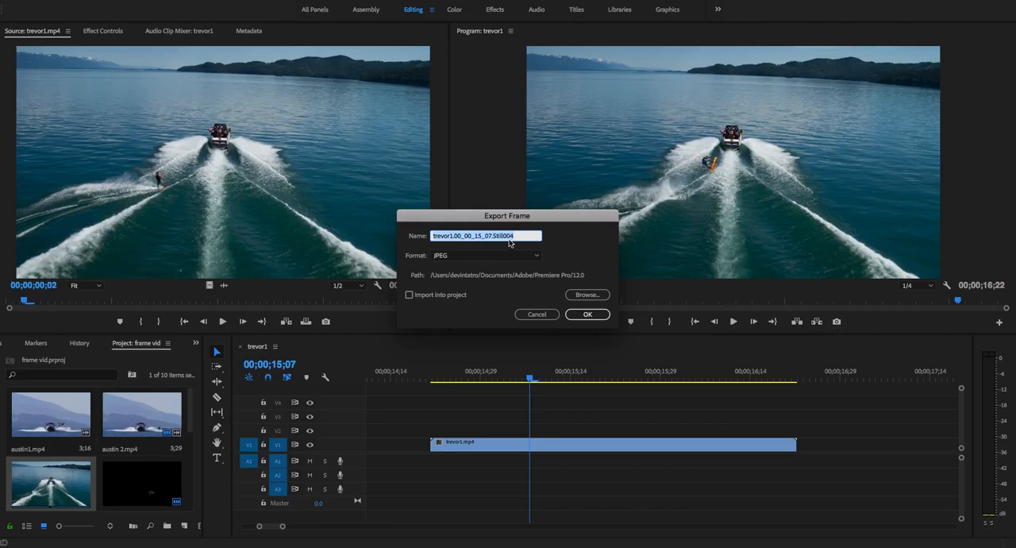
left_click(587, 313)
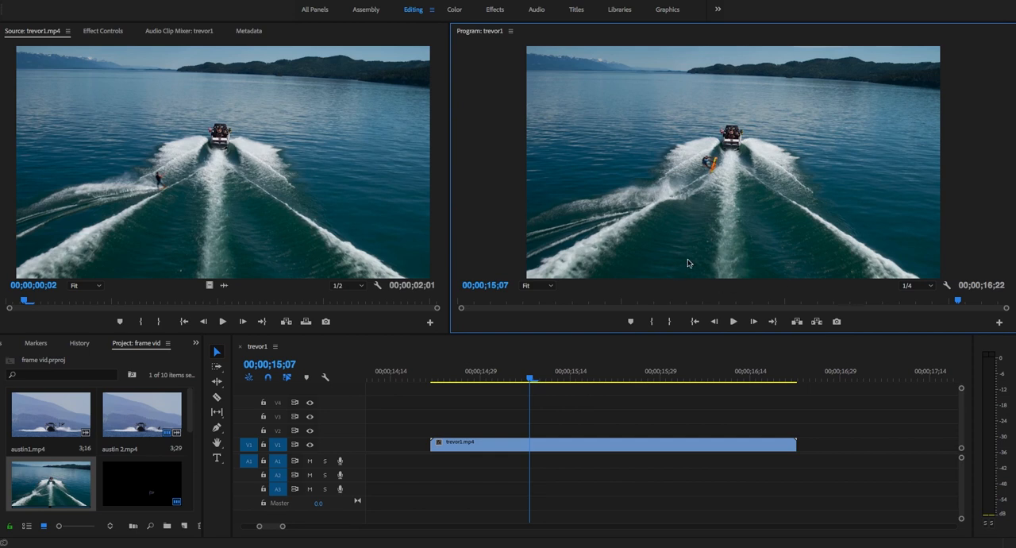
mouse_move(801, 210)
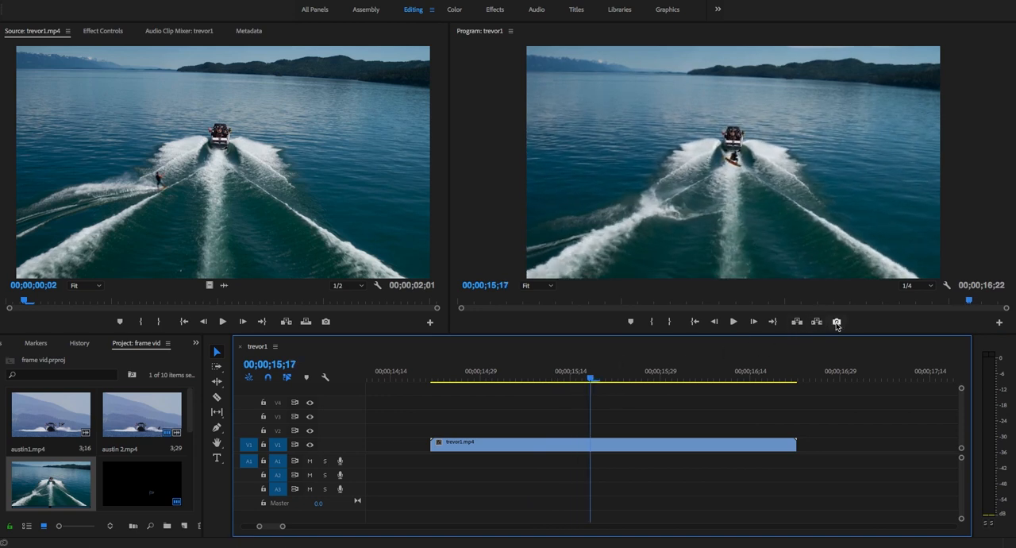
left_click(836, 320)
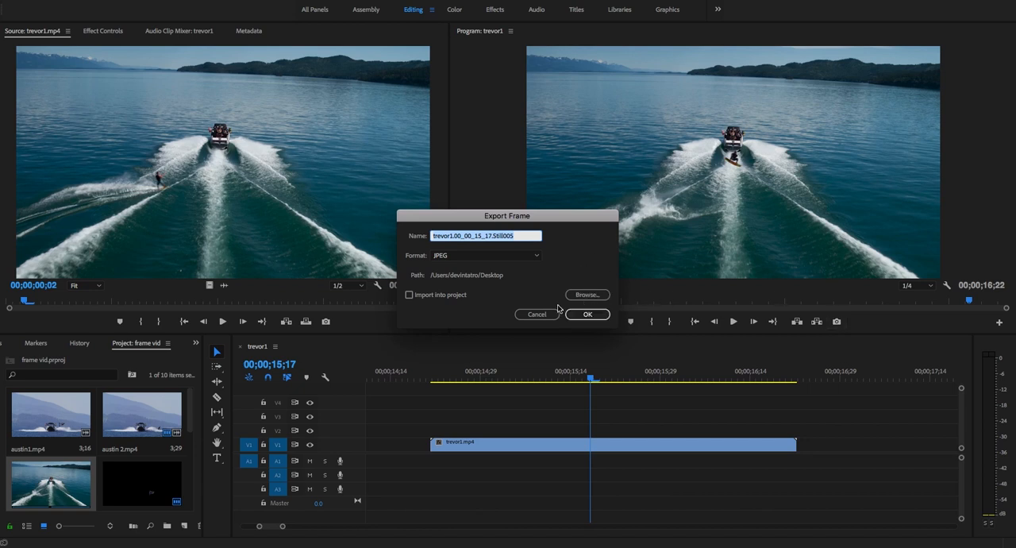
left_click(587, 313)
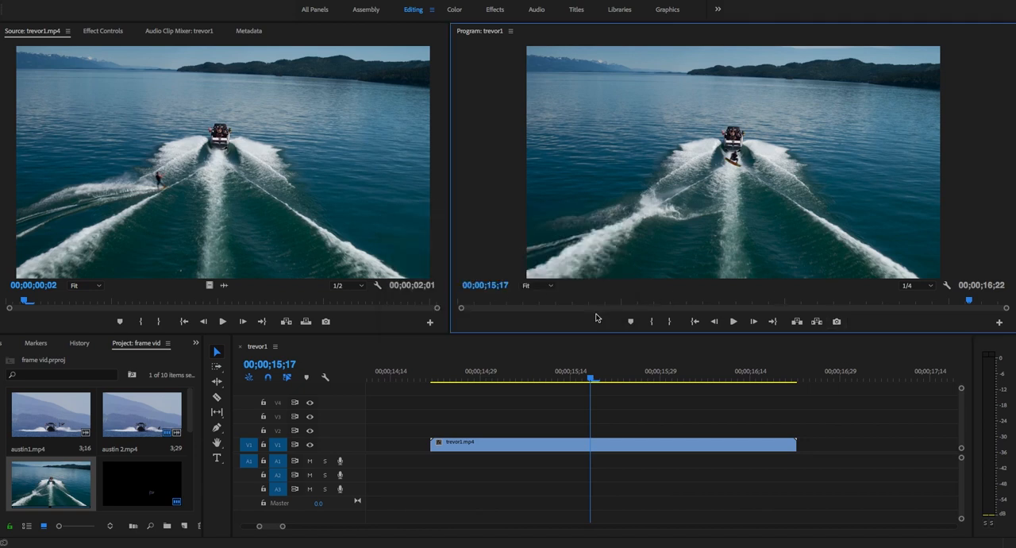
left_click(659, 379)
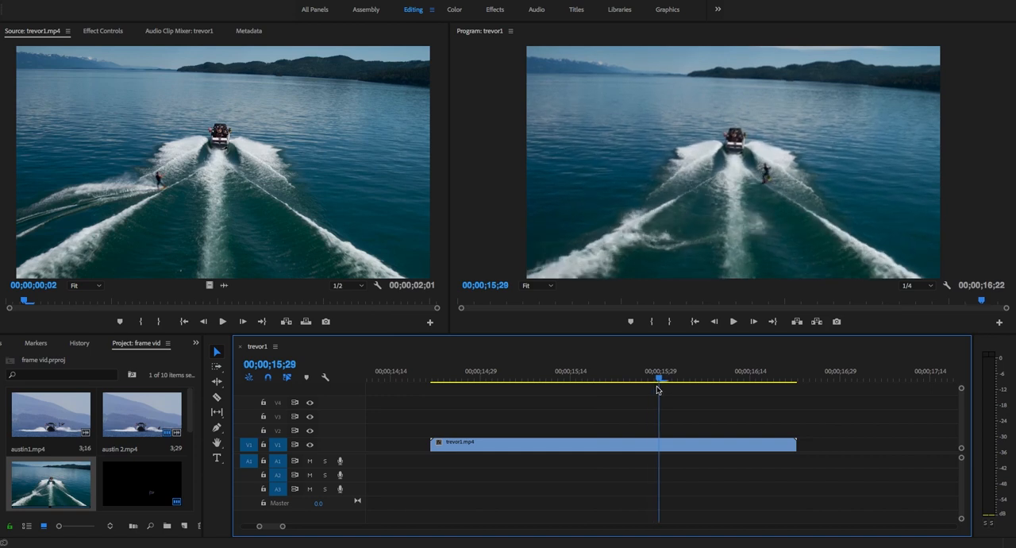
mouse_move(836, 321)
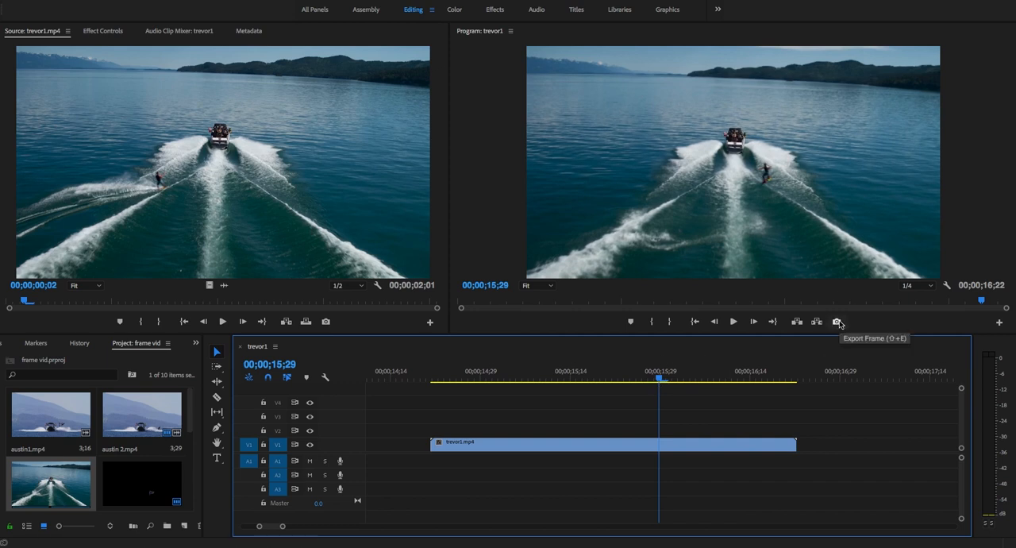
left_click(837, 321)
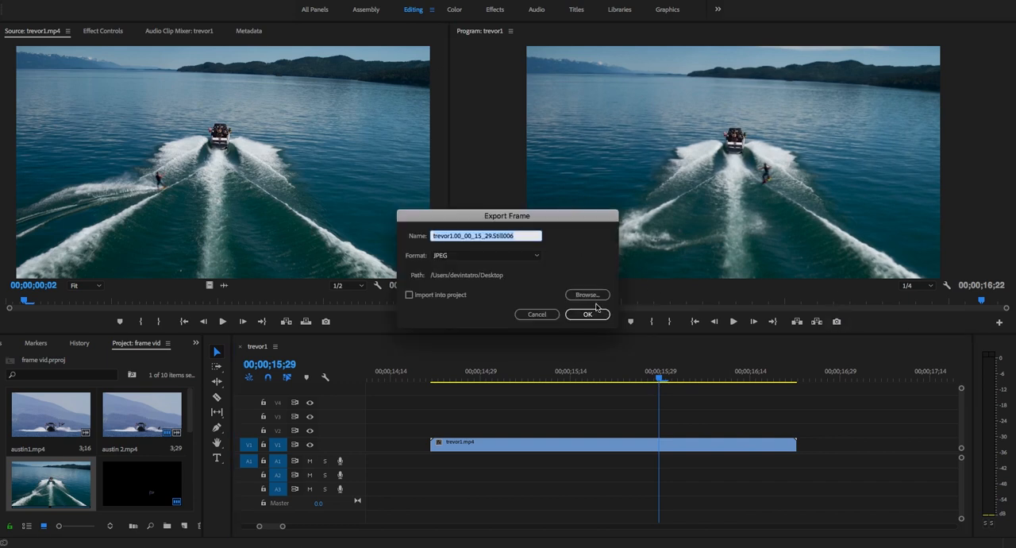
left_click(587, 313)
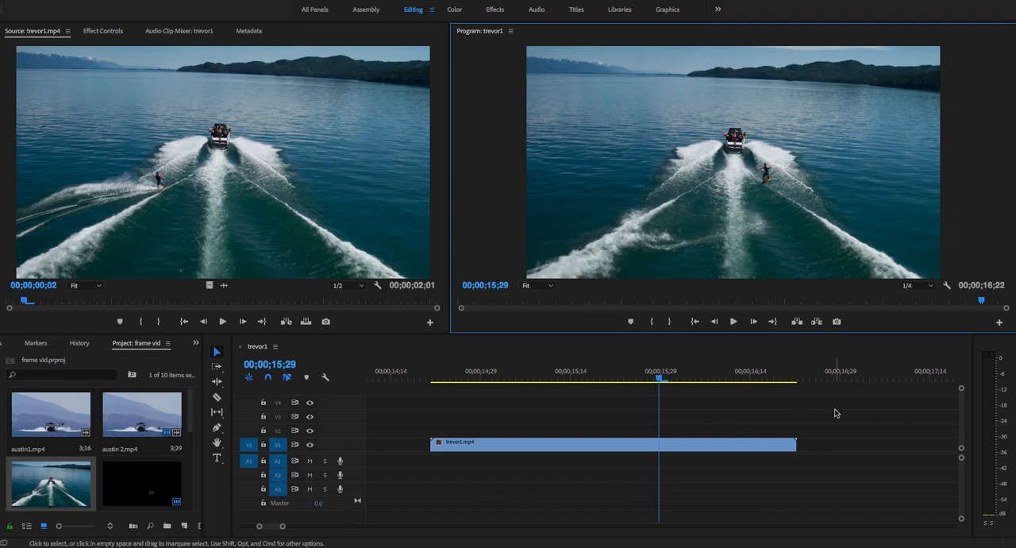
mouse_move(421, 427)
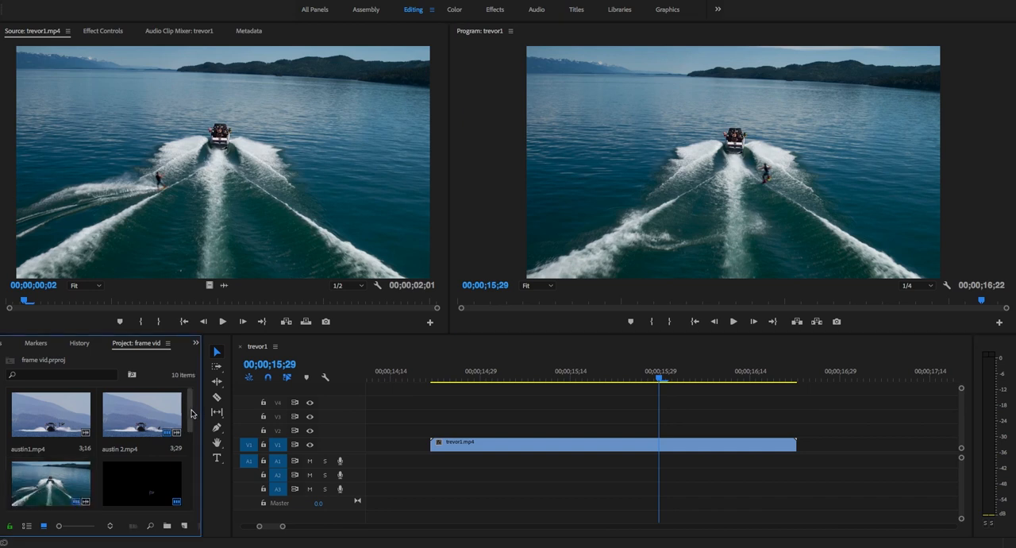
- Zoom in and outline the rider and board with the Polygonal Lasso tool
scroll("down", 3)
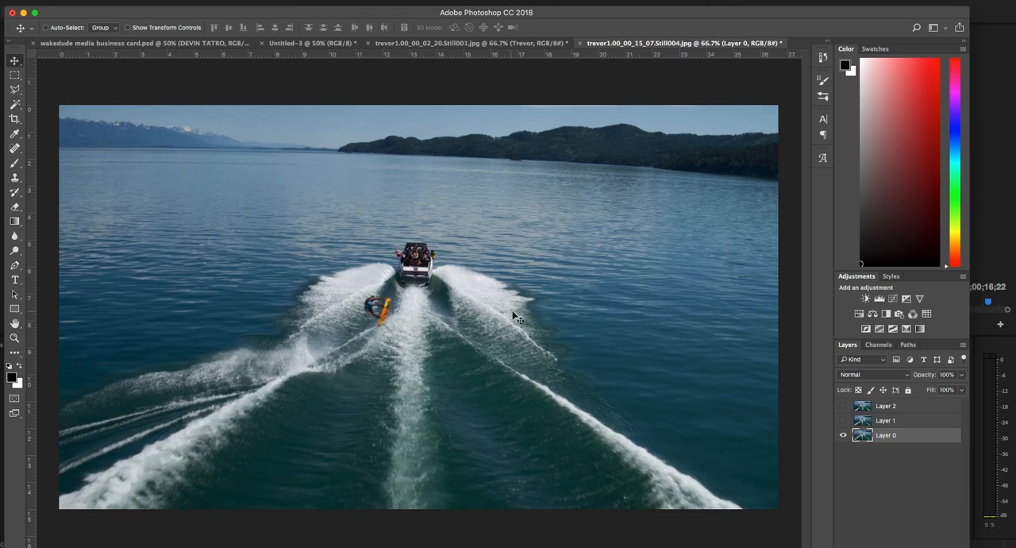
mouse_move(308, 277)
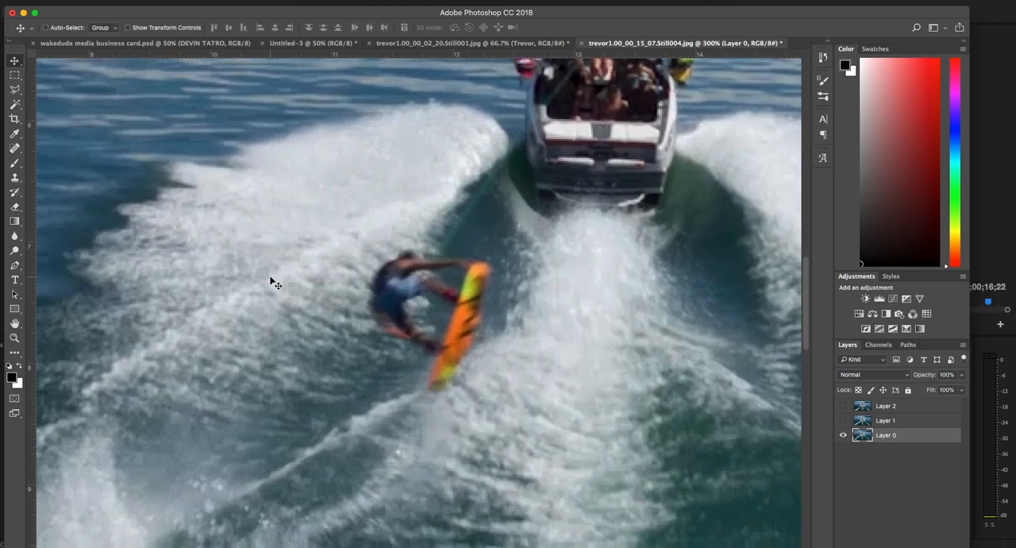
left_click(14, 75)
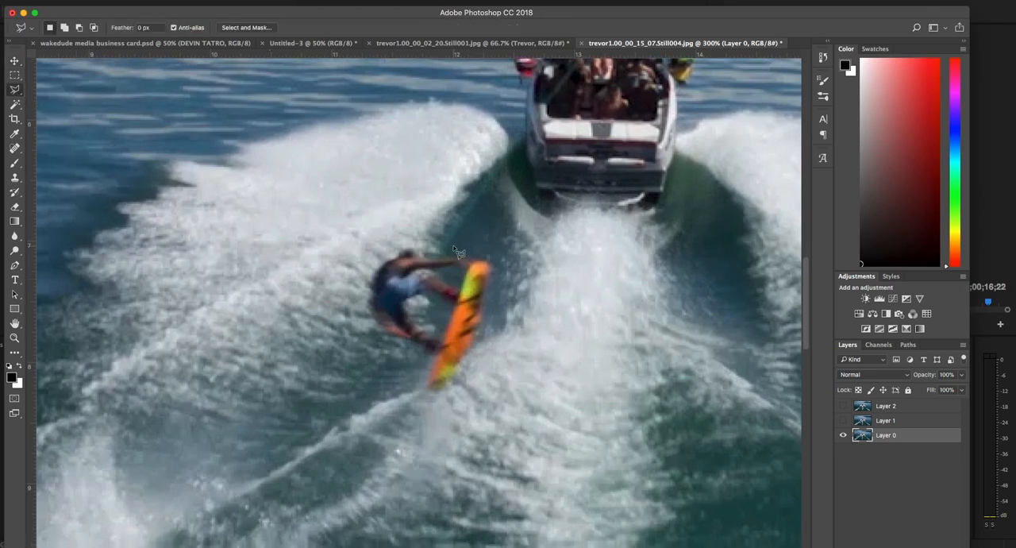
mouse_move(417, 254)
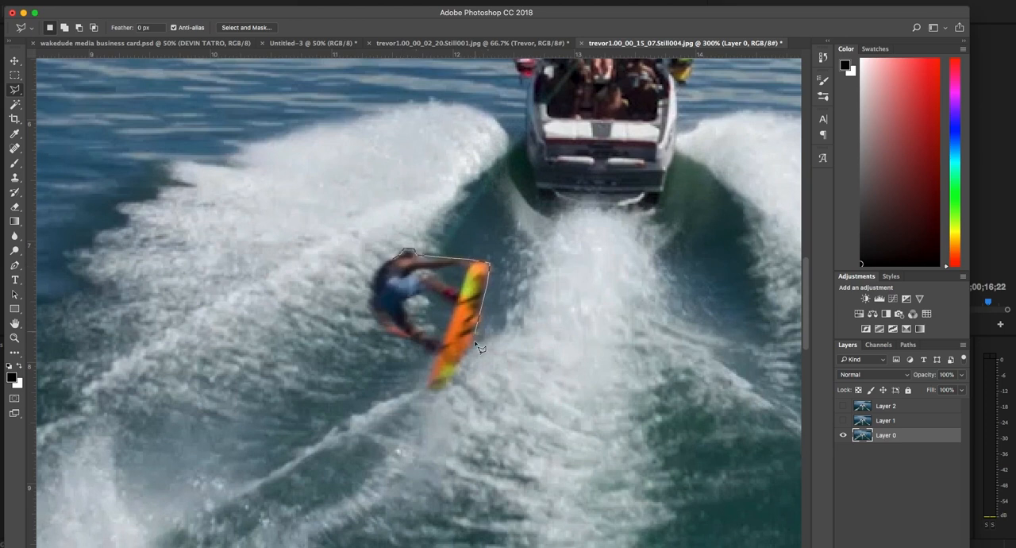
left_click(412, 281)
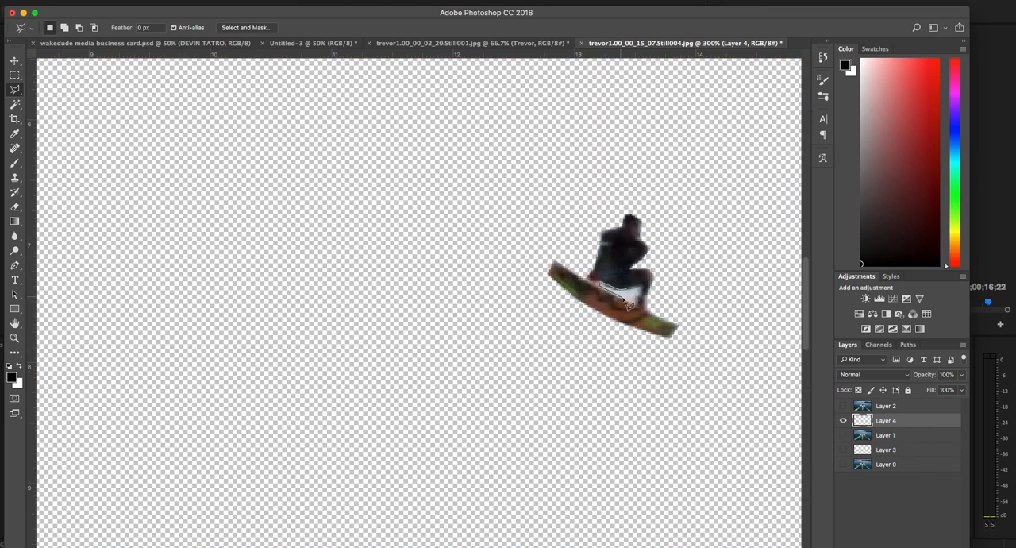
- Toggle layer eye icons so only the three rider cut-outs are visible
left_click(842, 405)
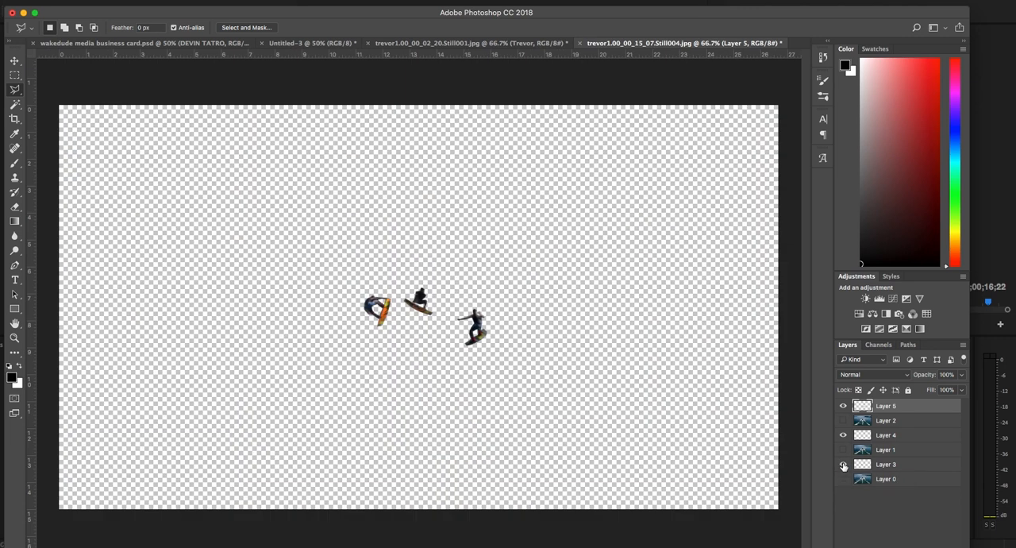
left_click(842, 464)
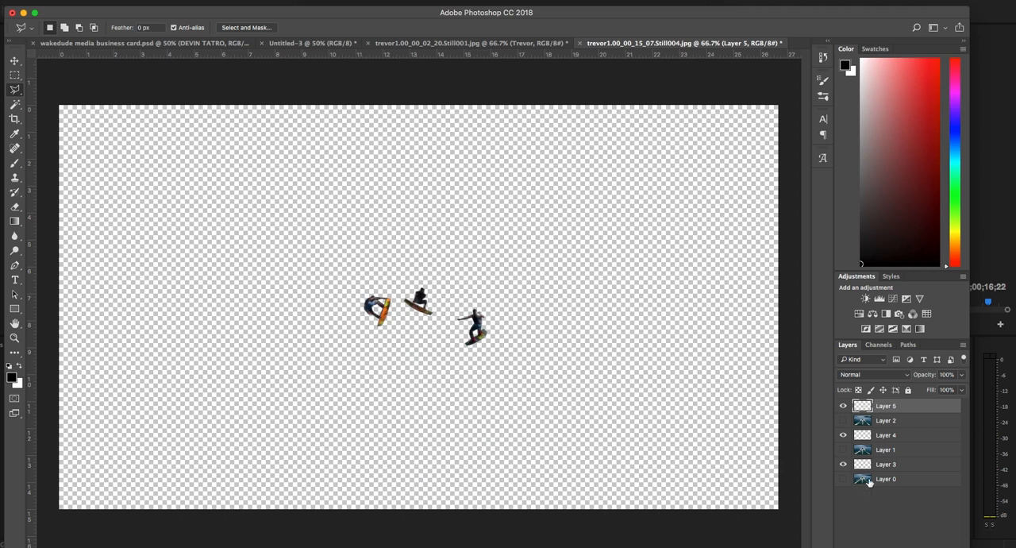
left_click(843, 478)
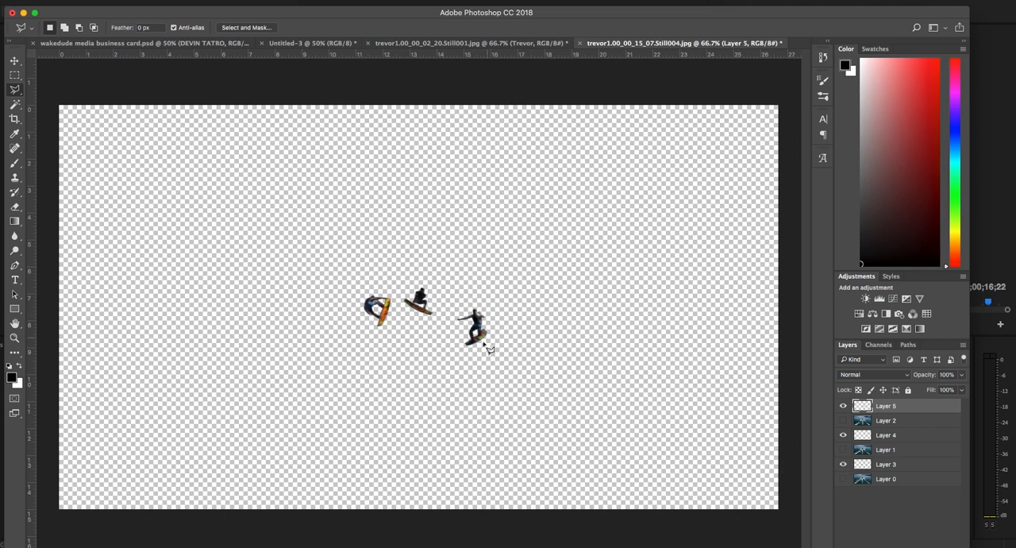
mouse_move(417, 330)
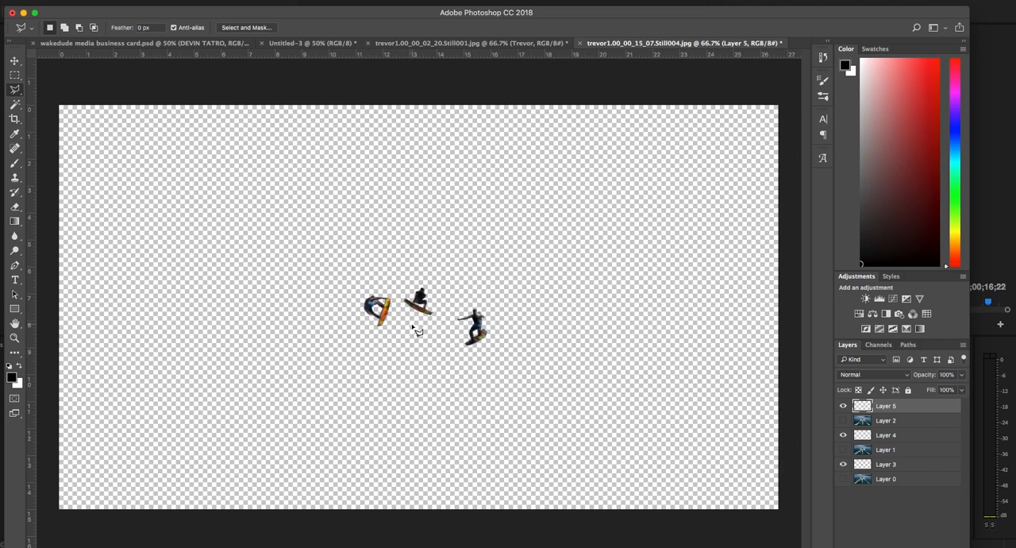
mouse_move(651, 176)
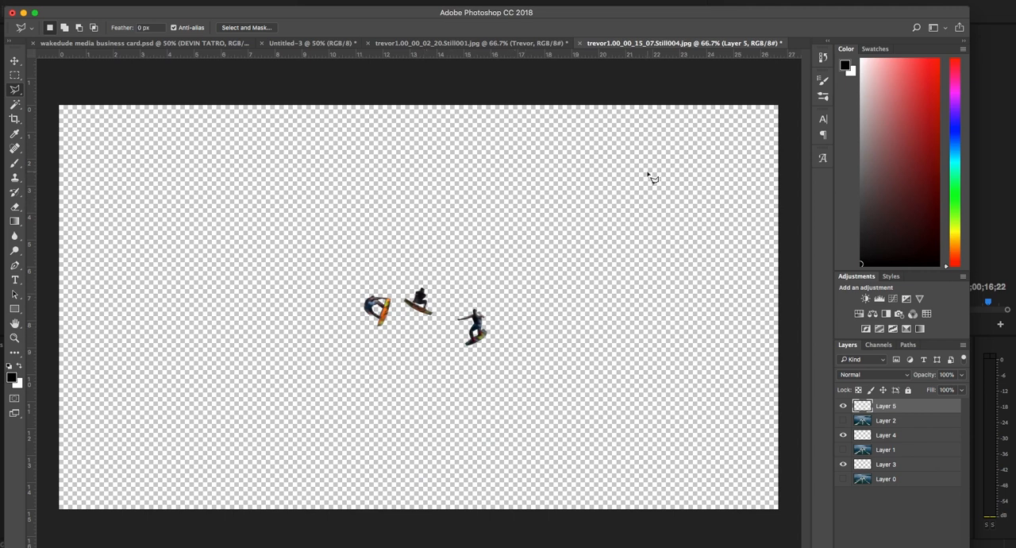
mouse_move(921, 462)
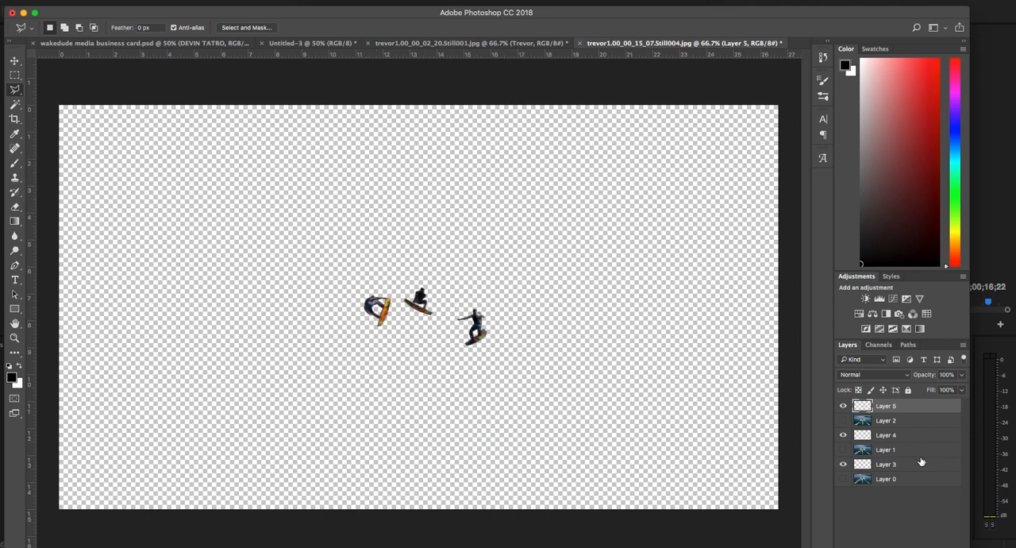
- Isolate one rider cut-out layer and save it as a PNG on the Desktop
left_click(843, 420)
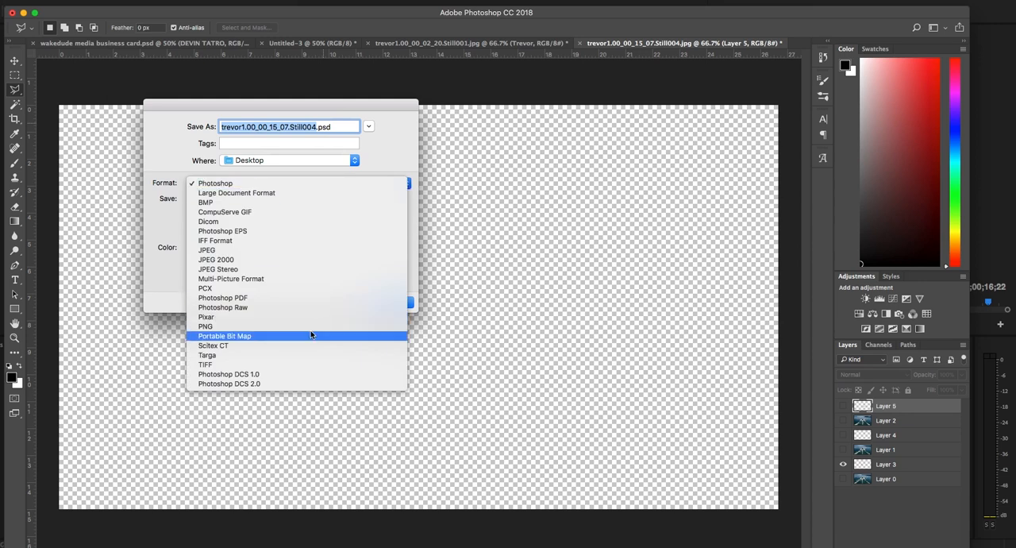
left_click(205, 326)
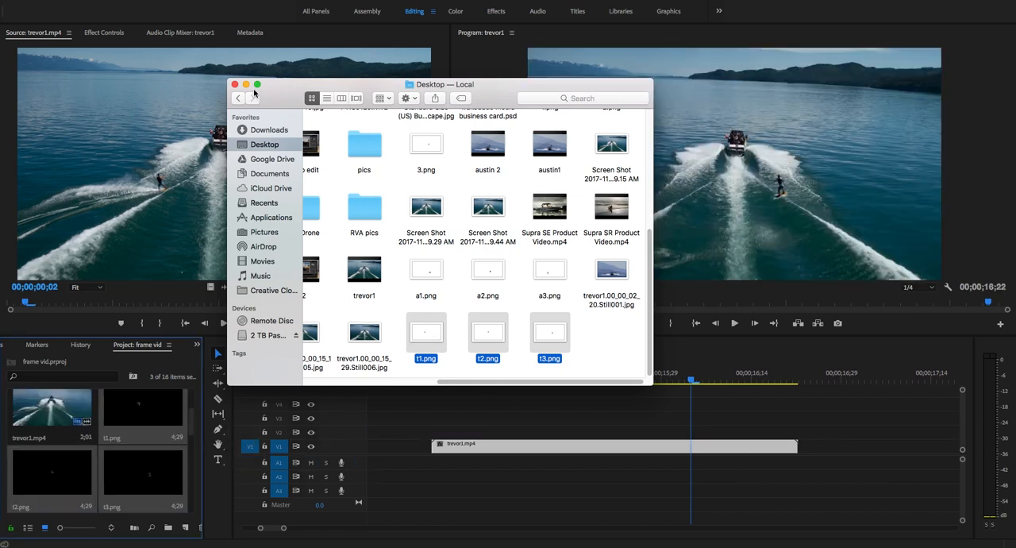
- Stack t1, t2 and t3 PNGs on V2–V4 over trevor1.mp4 and scrub to check
left_click(235, 84)
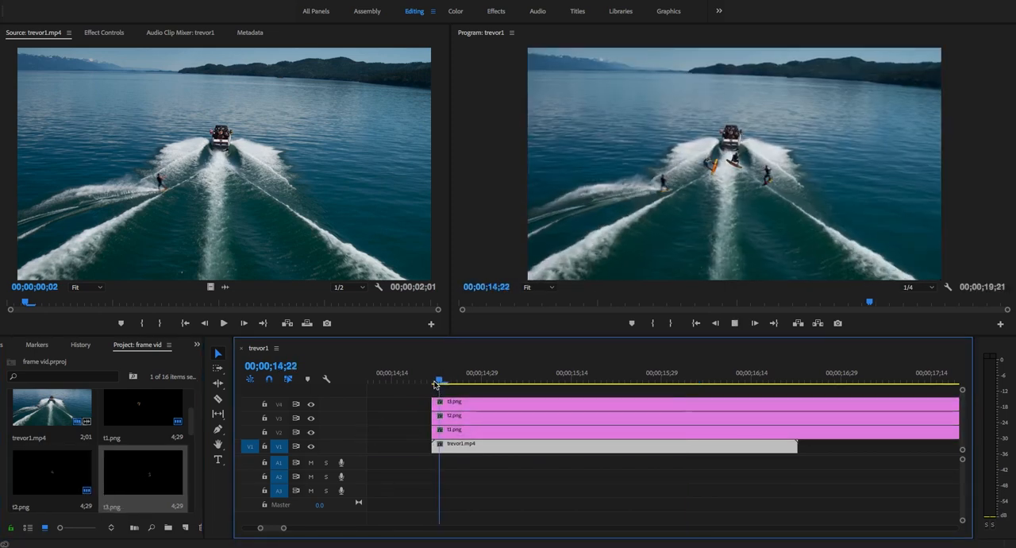
left_click(797, 379)
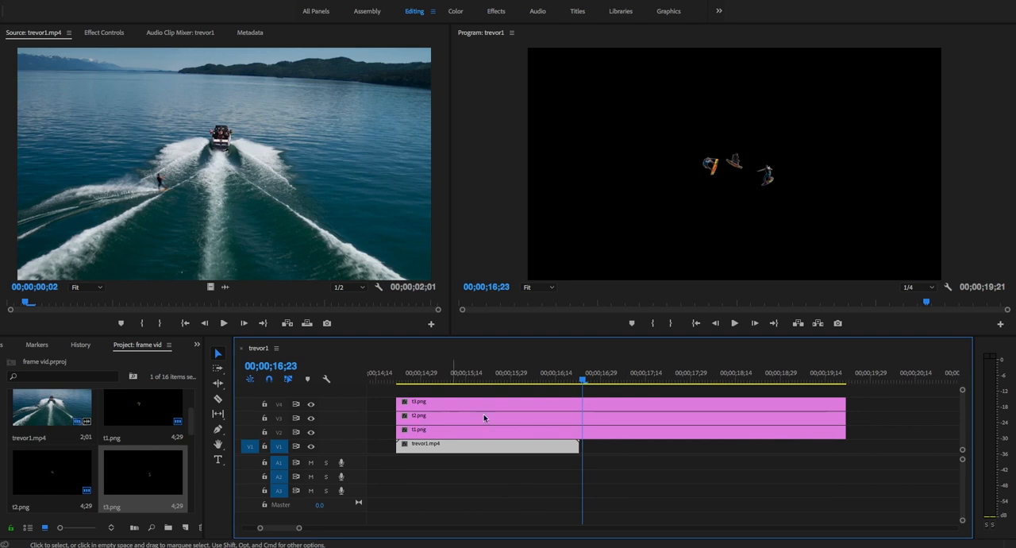
- Trim the top rider still's out-point back to around 15;29
left_click(410, 381)
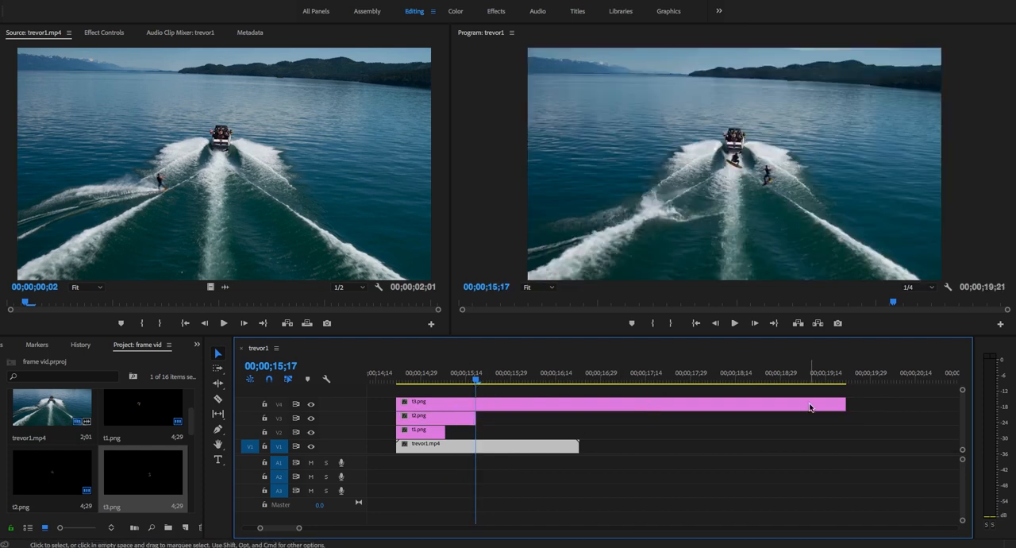
left_click(495, 380)
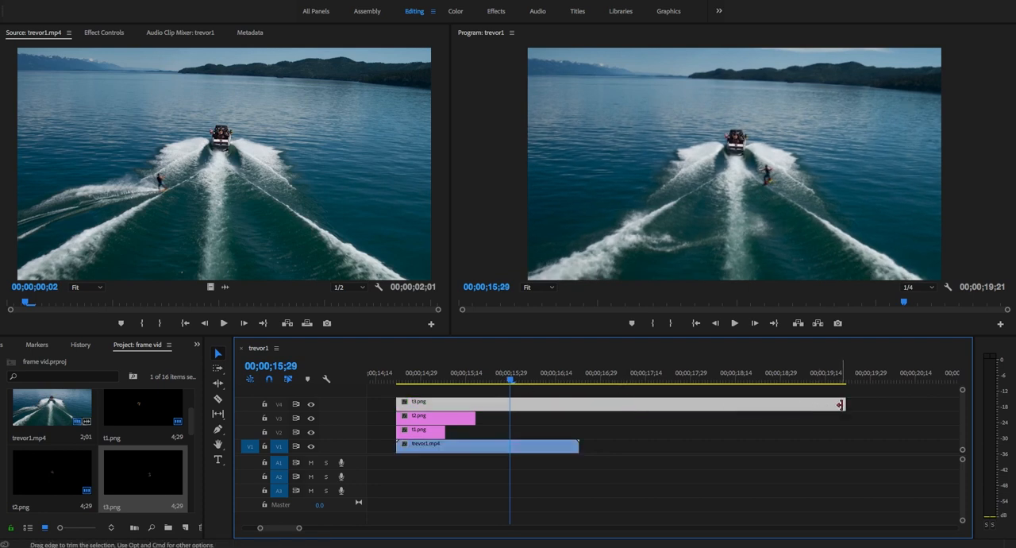
left_click_drag(841, 403, 505, 403)
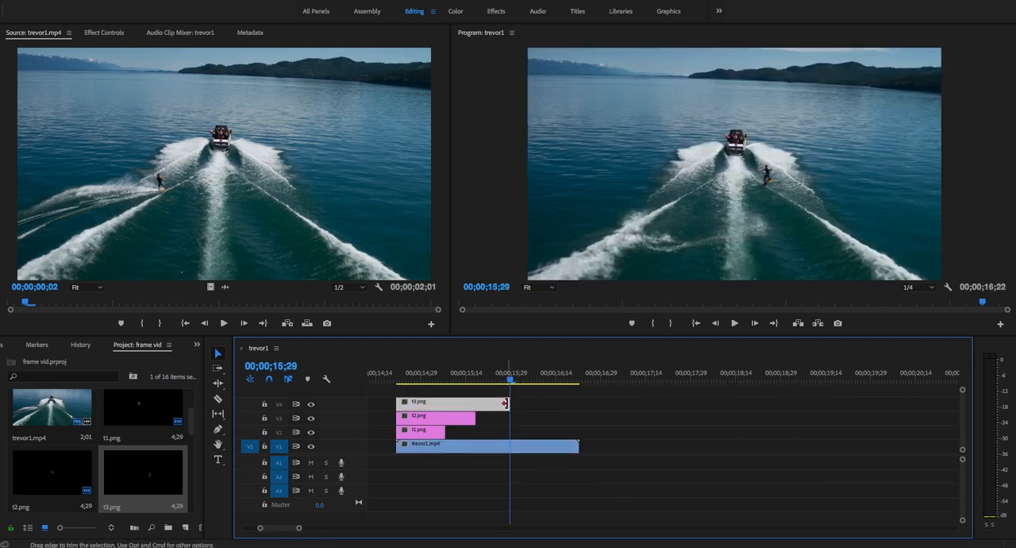
left_click(397, 381)
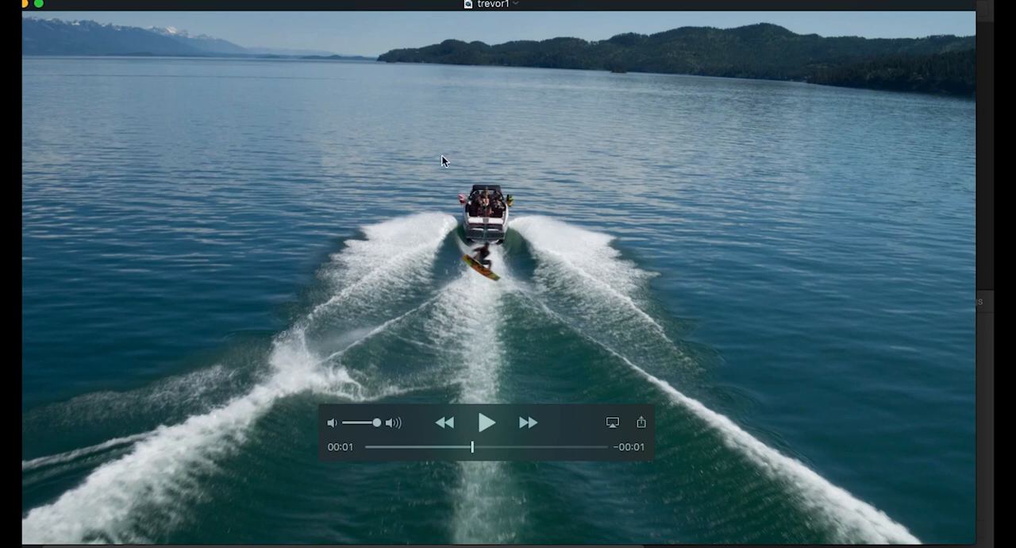
mouse_move(46, 8)
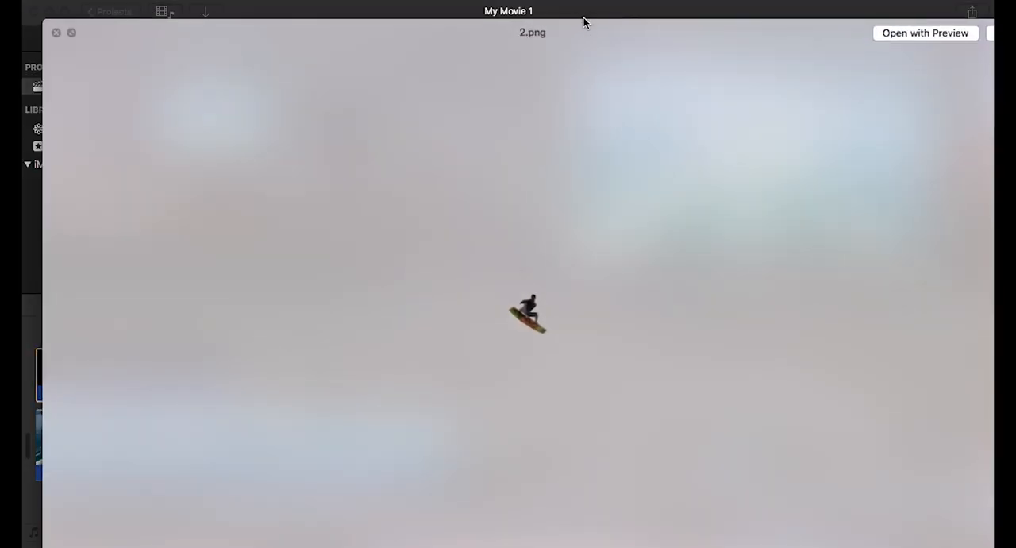
- Close the 2.png preview and scrub through the early part of the video
left_click(56, 33)
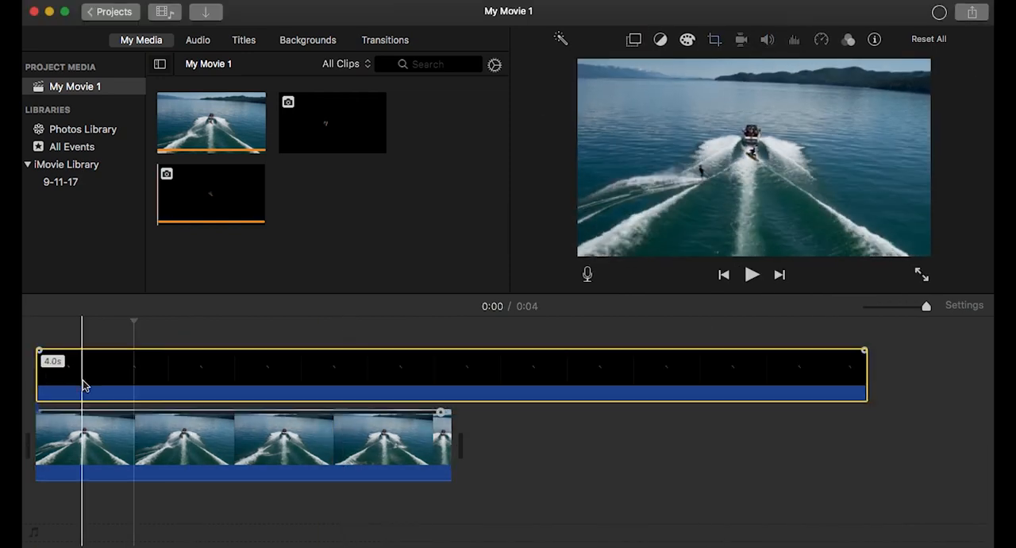
left_click(166, 353)
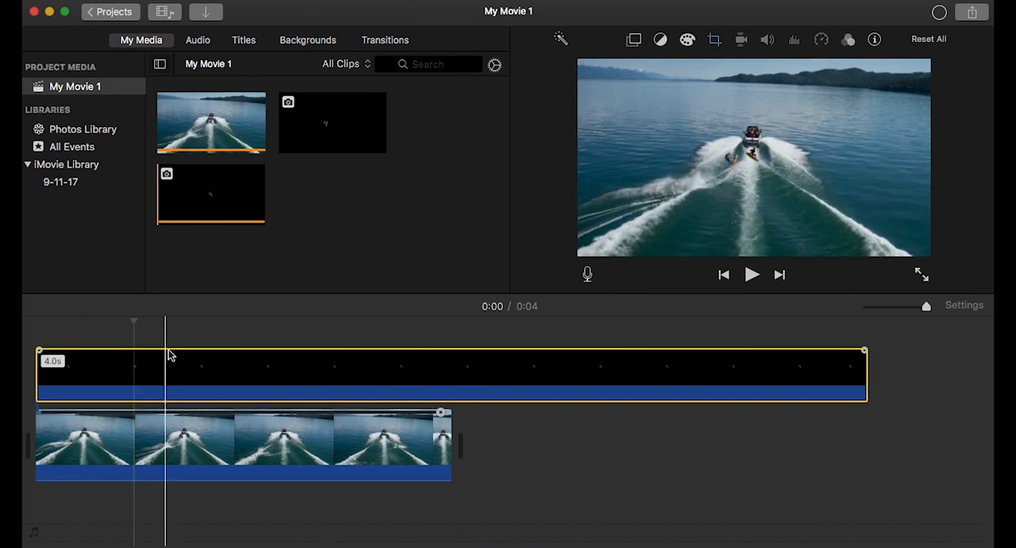
left_click(226, 357)
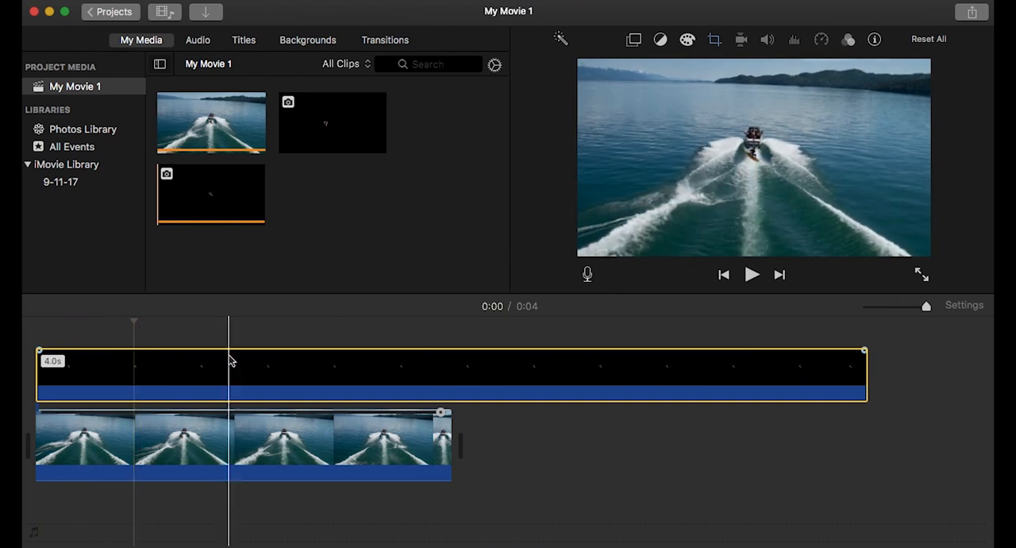
- Shorten the rider still from 4.0s to about 1.1s and play it back
left_click_drag(863, 371, 508, 372)
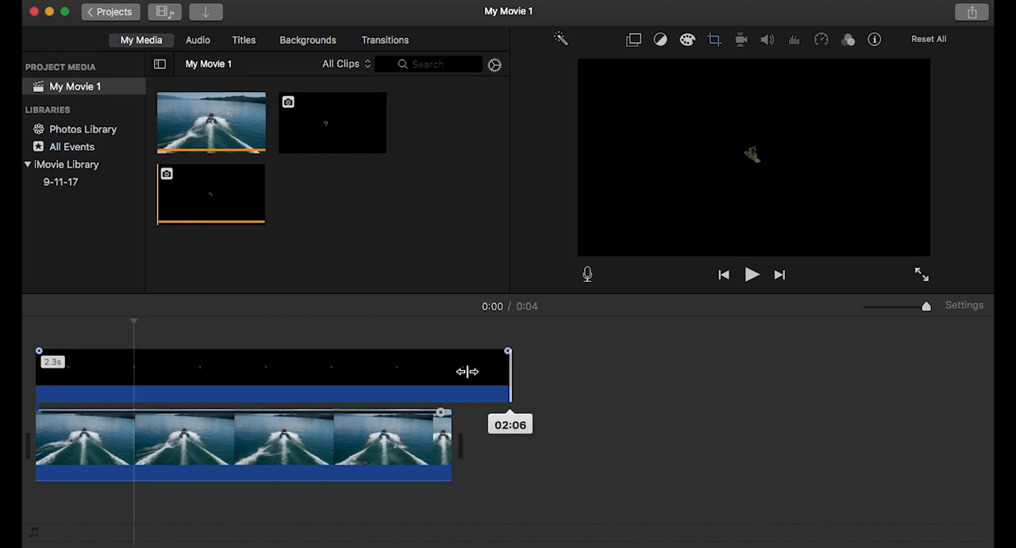
left_click_drag(507, 371, 252, 385)
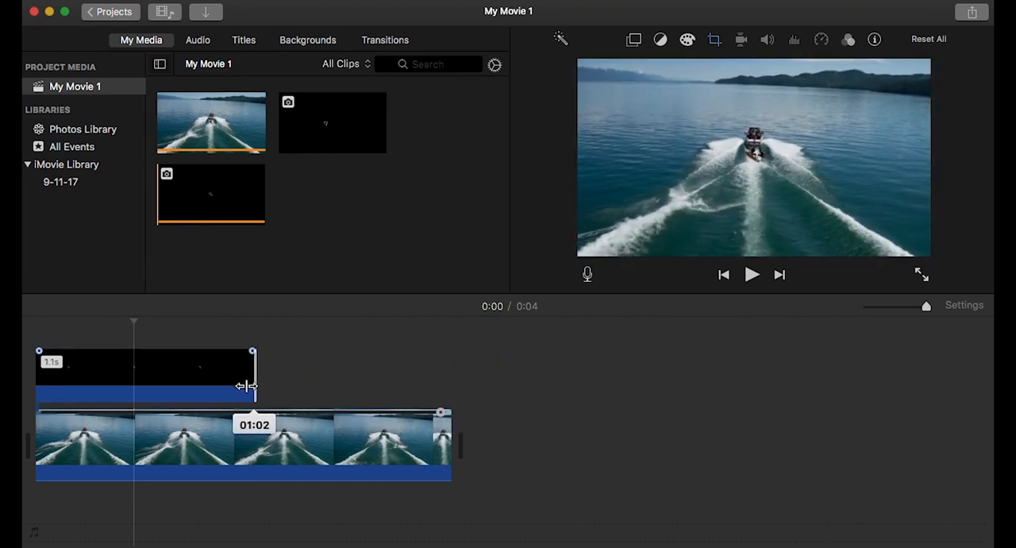
left_click_drag(252, 373, 227, 373)
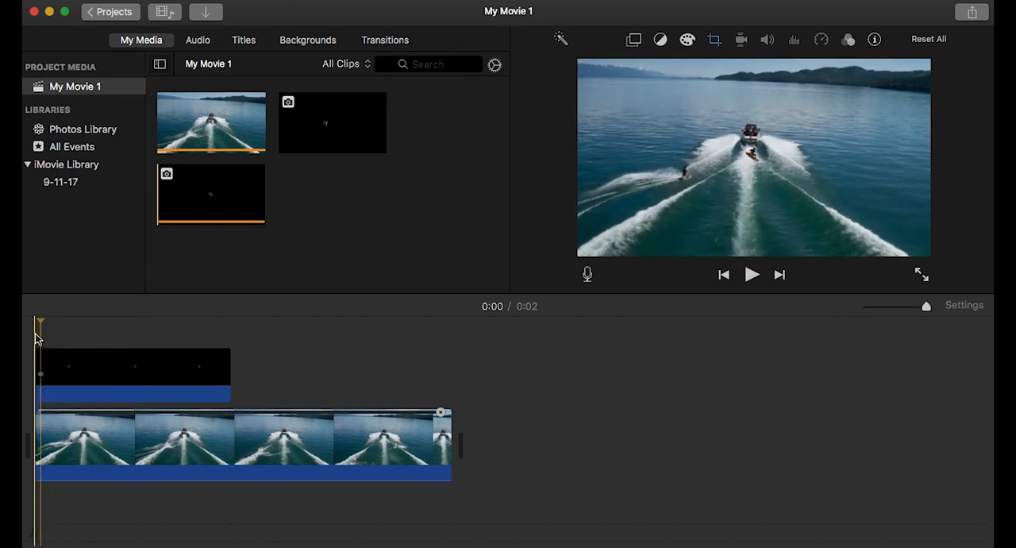
left_click(751, 274)
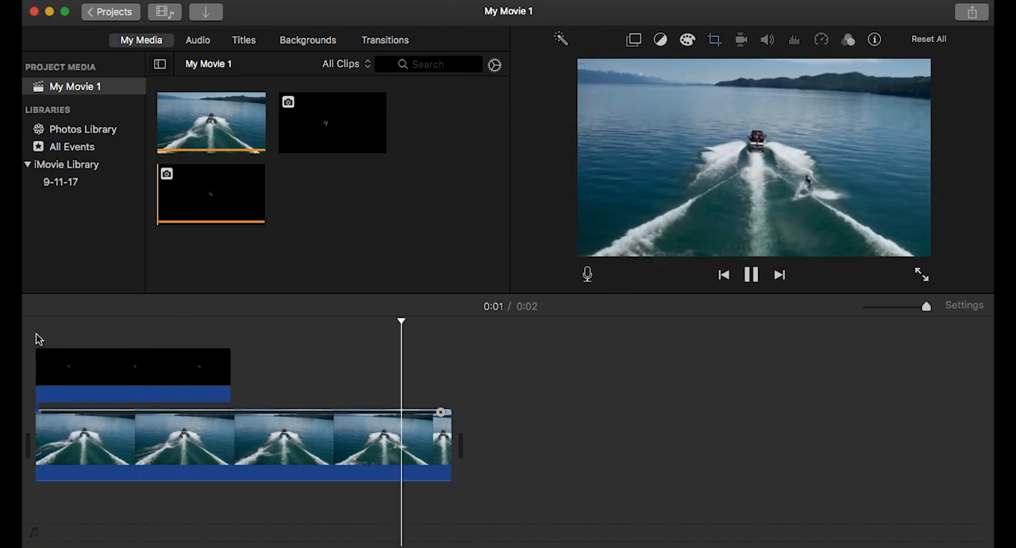
left_click(750, 273)
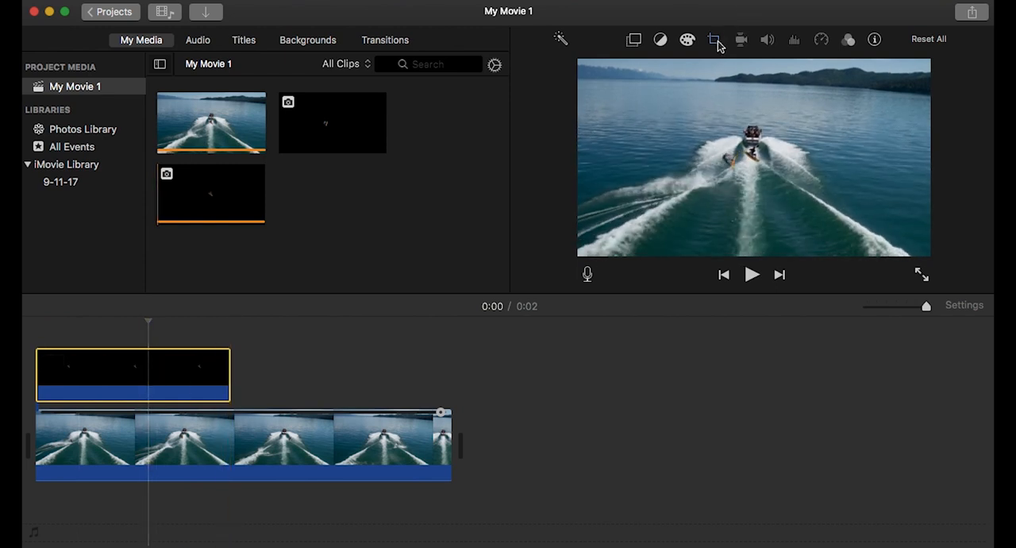
- Crop the still to Fit, make it Picture in Picture, and enlarge it full-frame
left_click(713, 40)
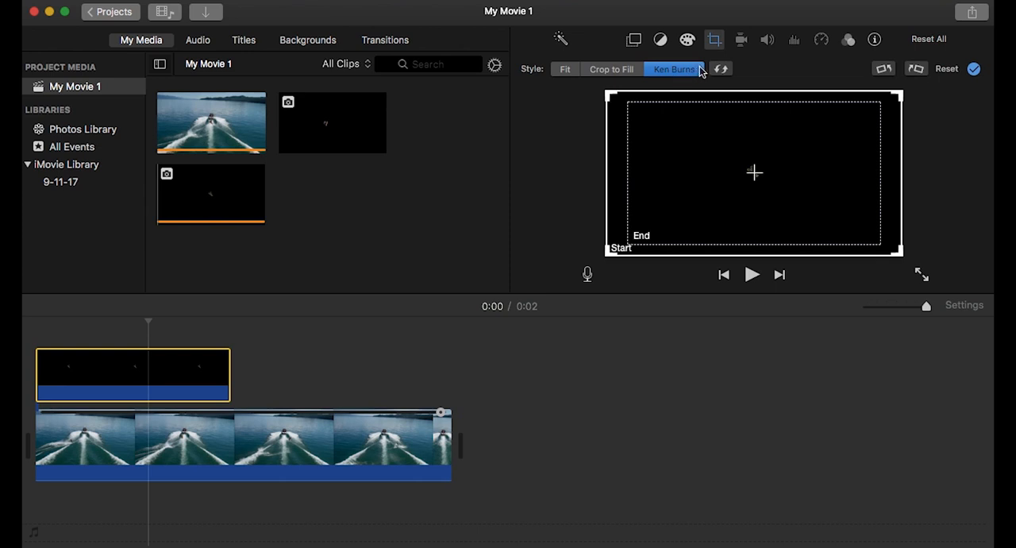
left_click(565, 68)
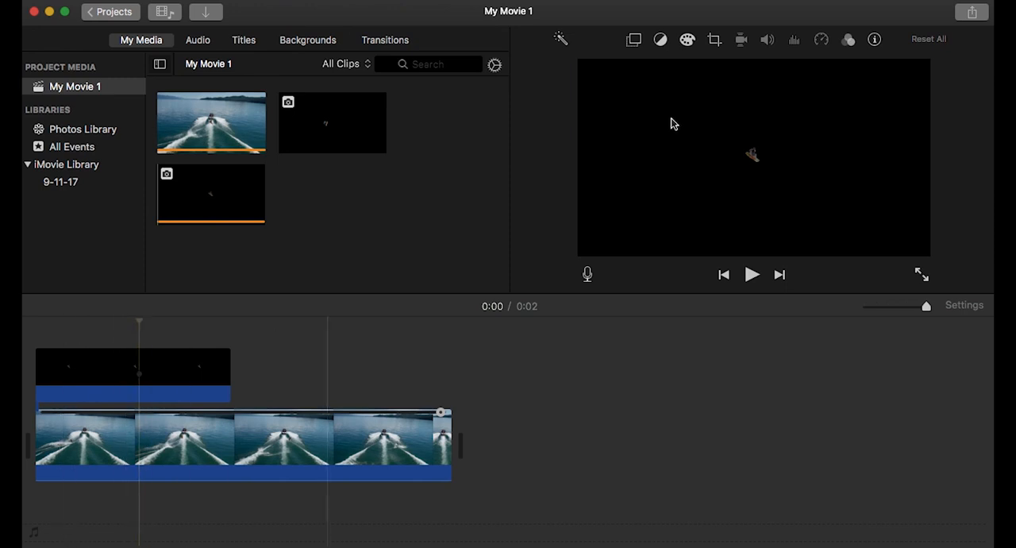
left_click(633, 40)
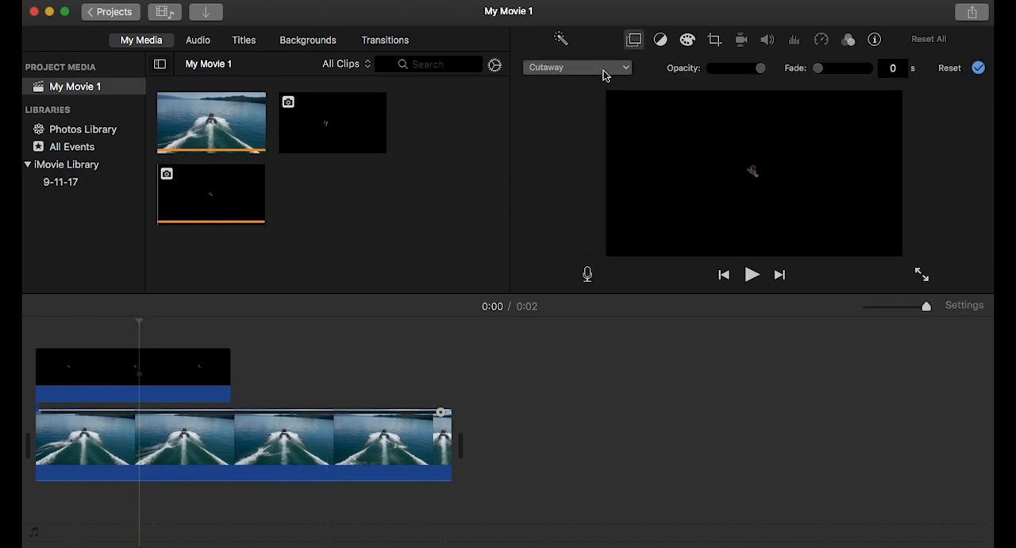
left_click(576, 67)
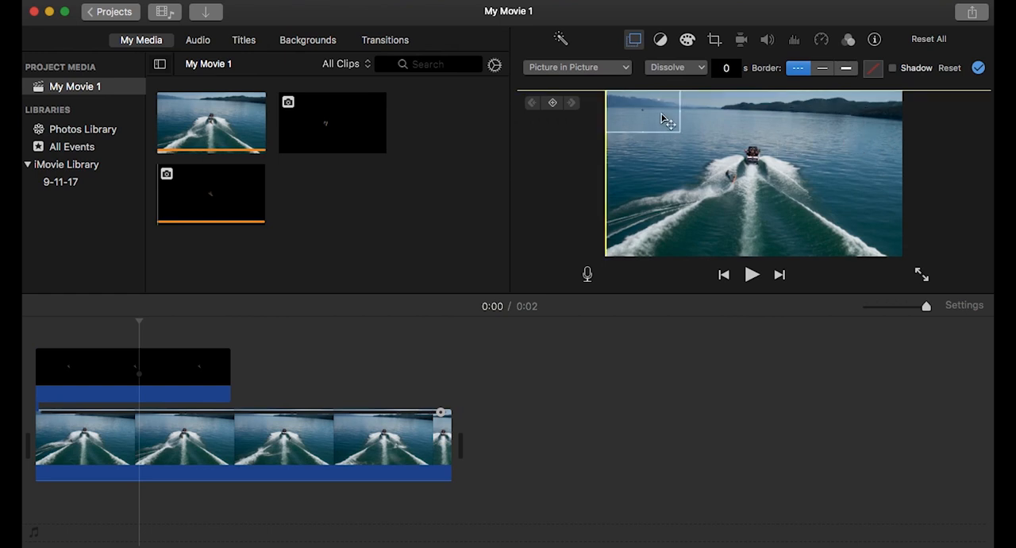
left_click_drag(662, 117, 680, 131)
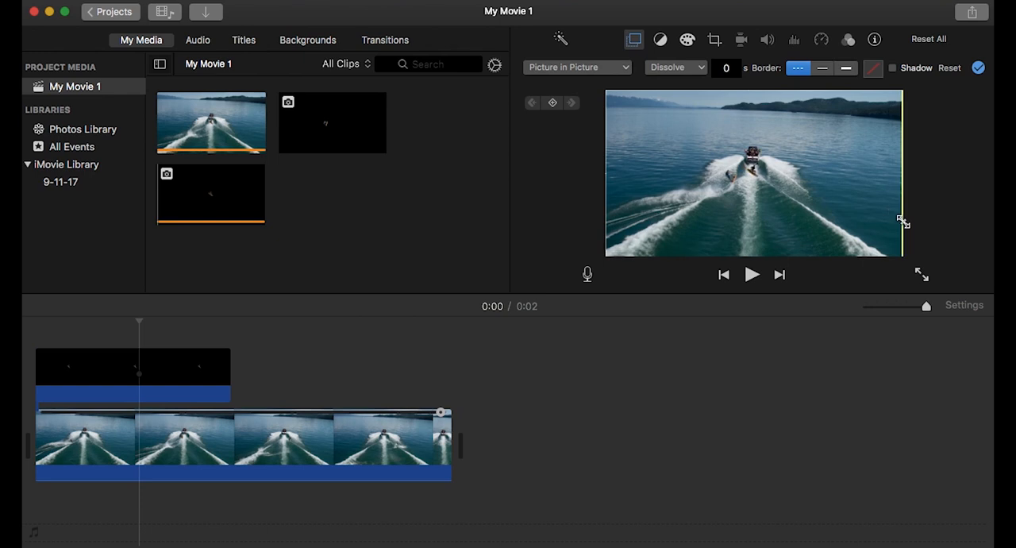
mouse_move(900, 220)
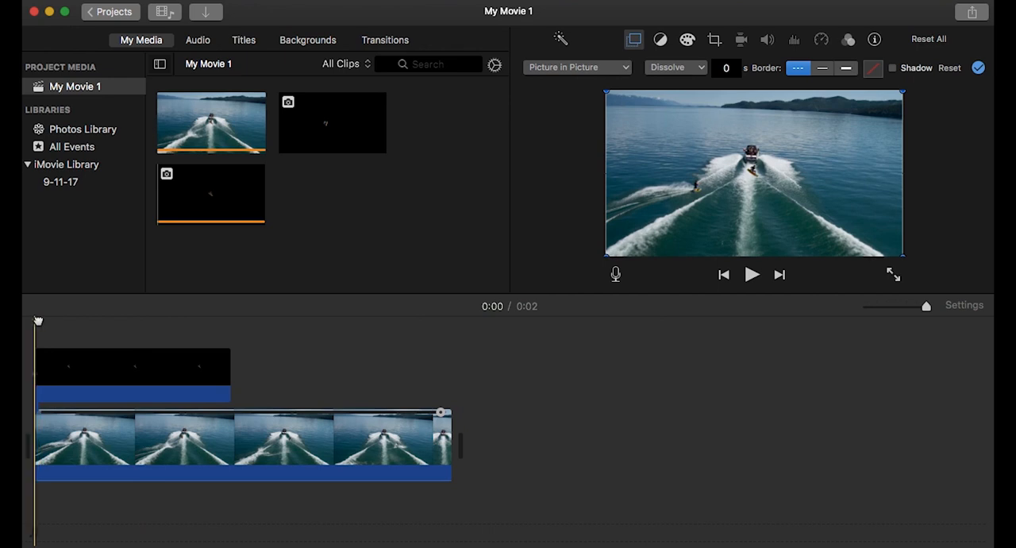
left_click(751, 274)
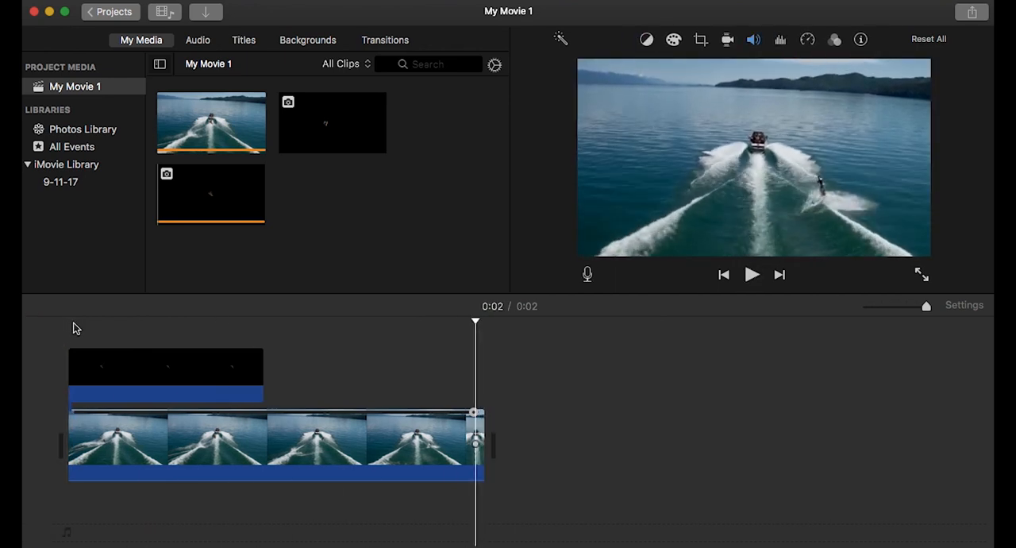
left_click(752, 273)
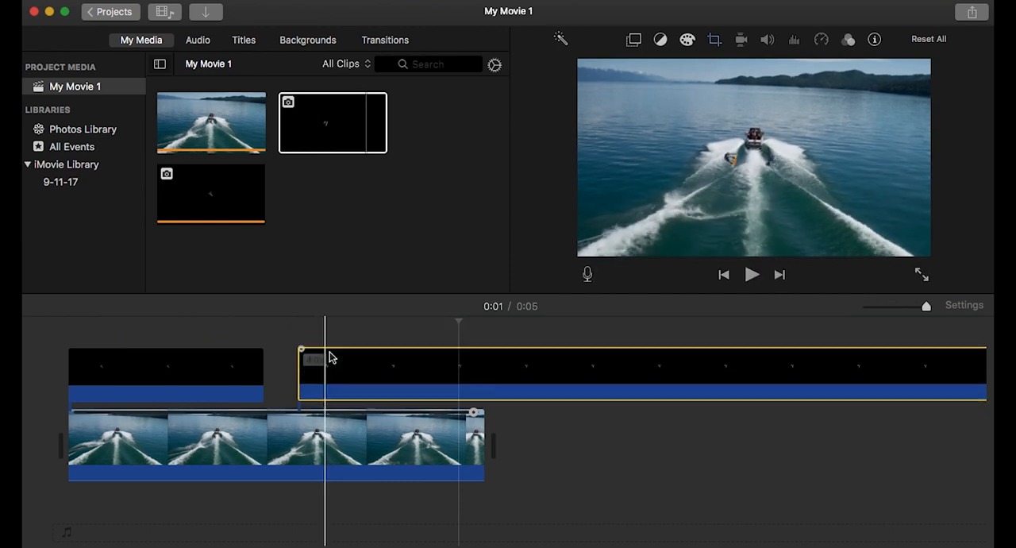
left_click(368, 345)
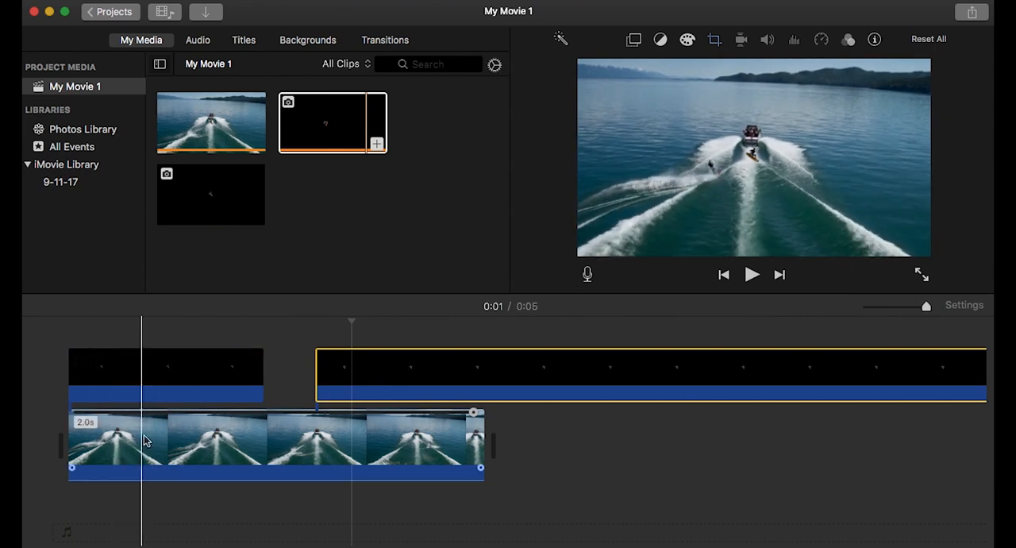
left_click(750, 274)
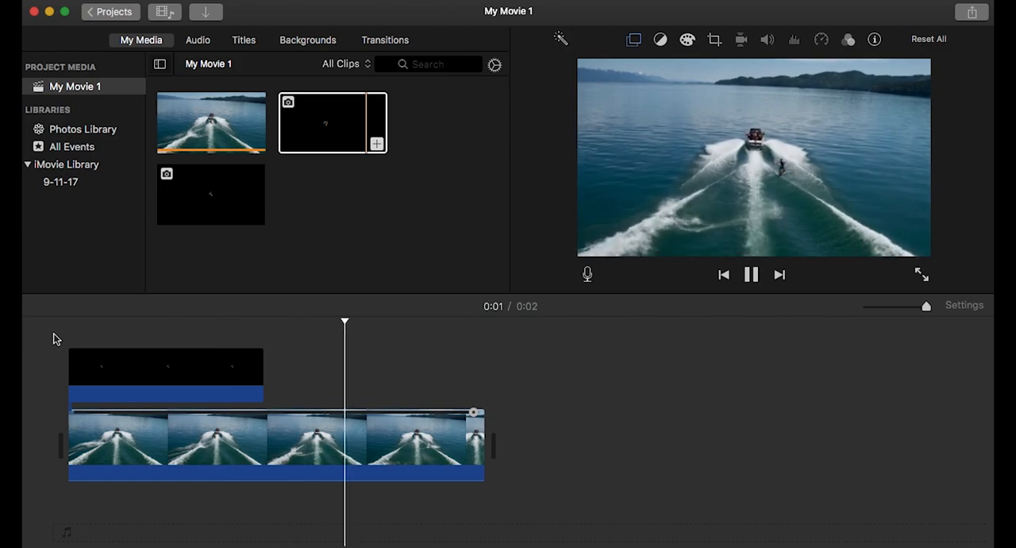